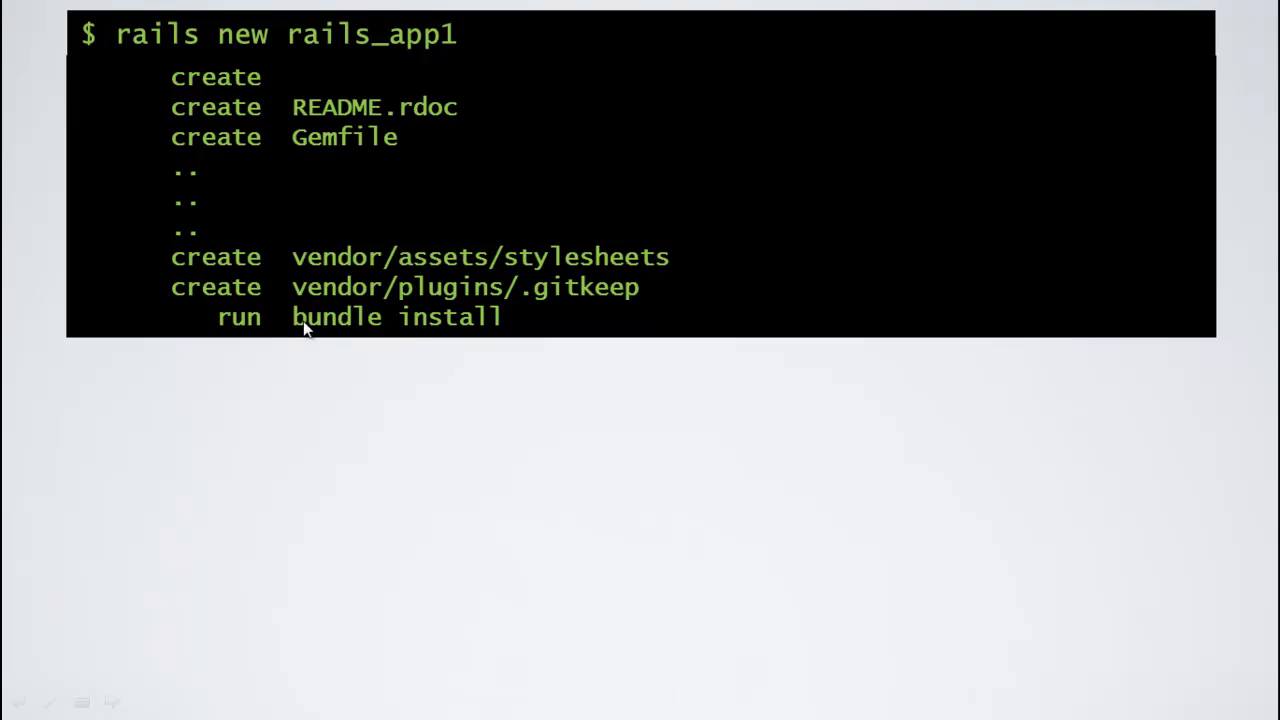
{"action": "mouse_move", "coordinate": [450, 324]}
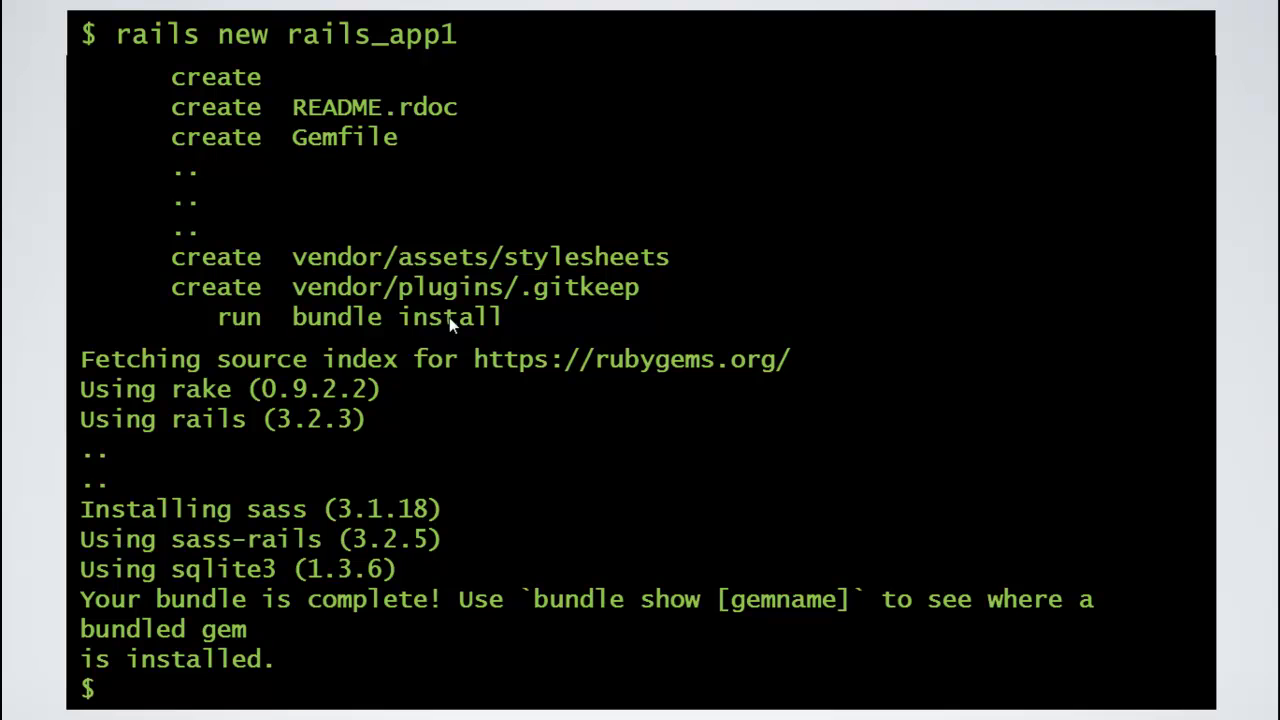
{"action": "mouse_move", "coordinate": [456, 332]}
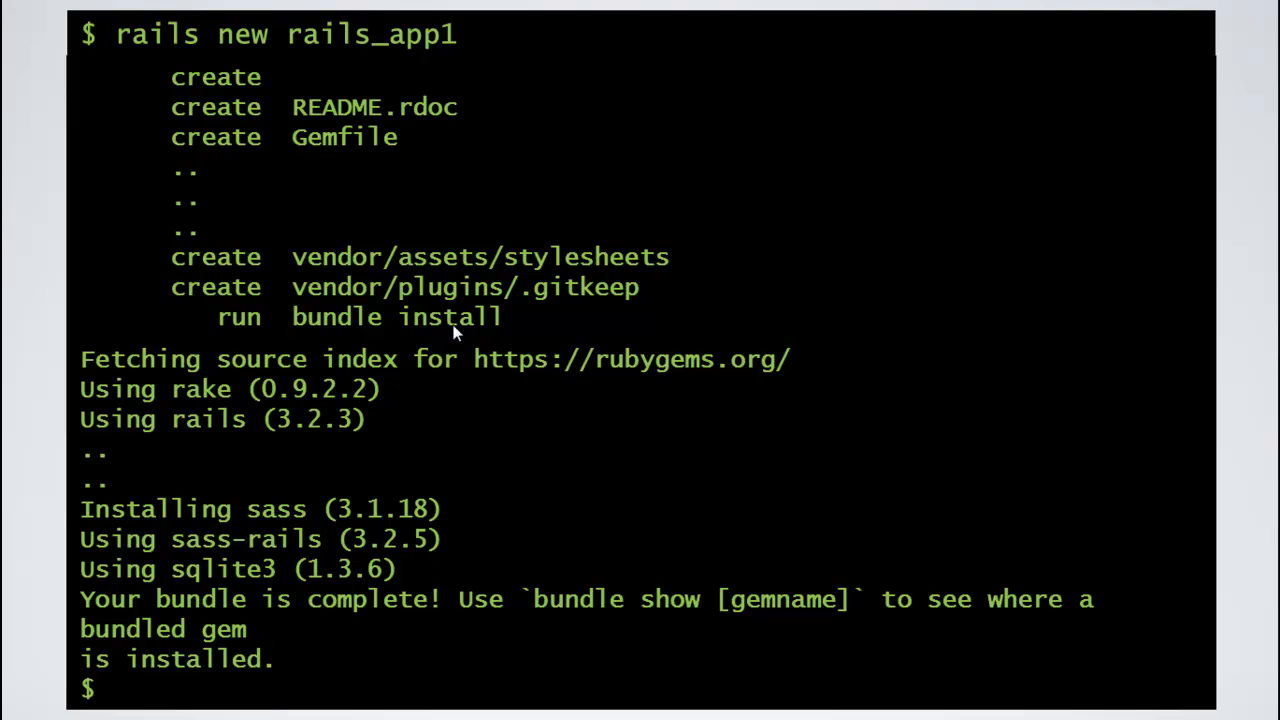
{"action": "mouse_move", "coordinate": [770, 364]}
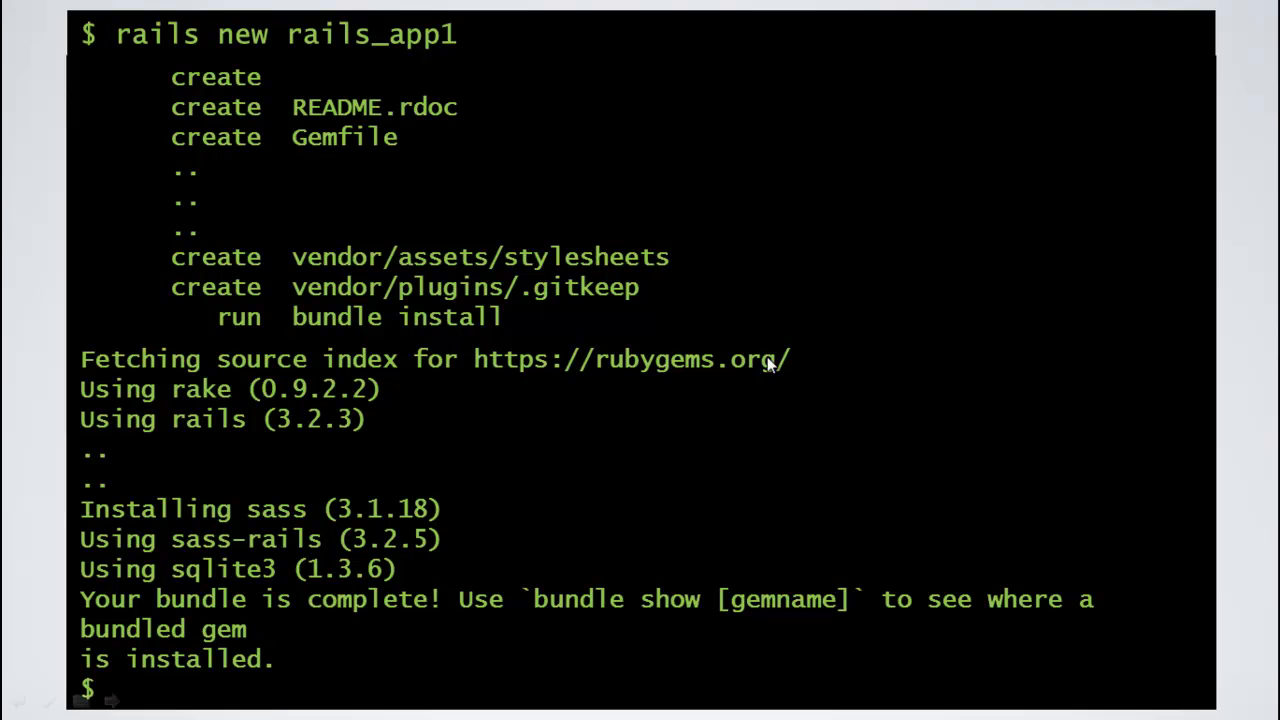
{"action": "mouse_move", "coordinate": [792, 370]}
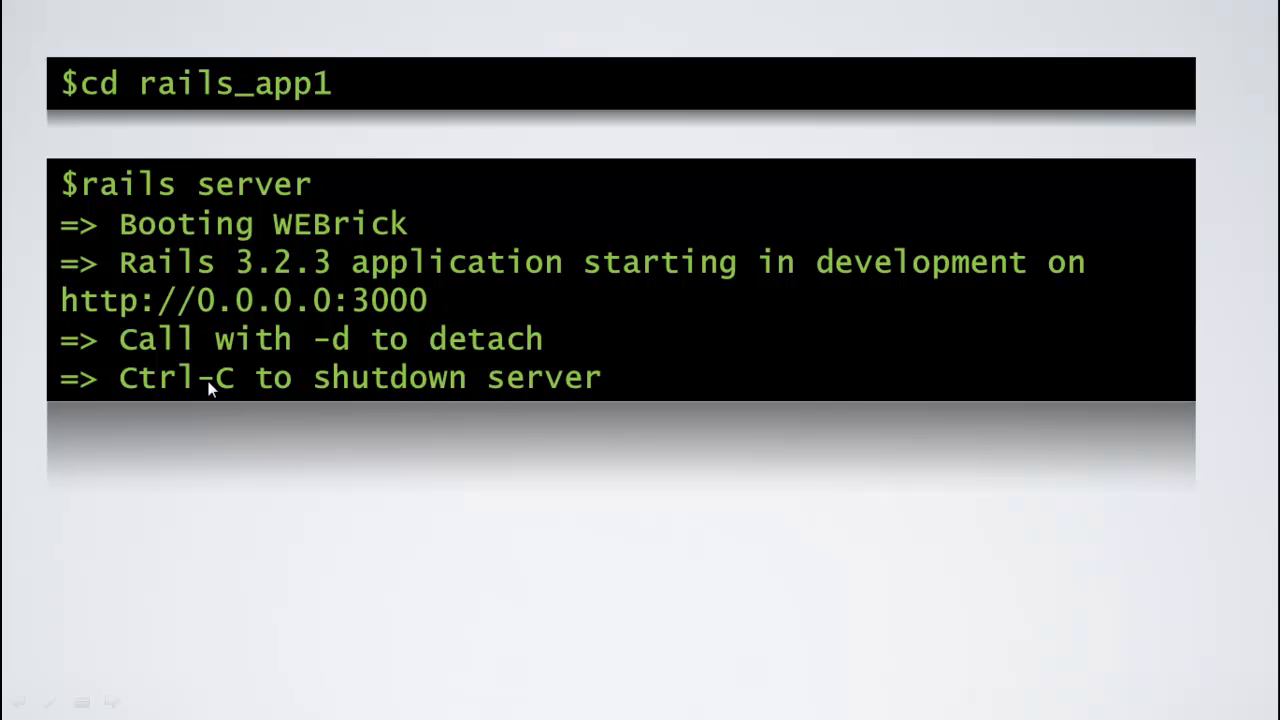
{"action": "mouse_move", "coordinate": [280, 300]}
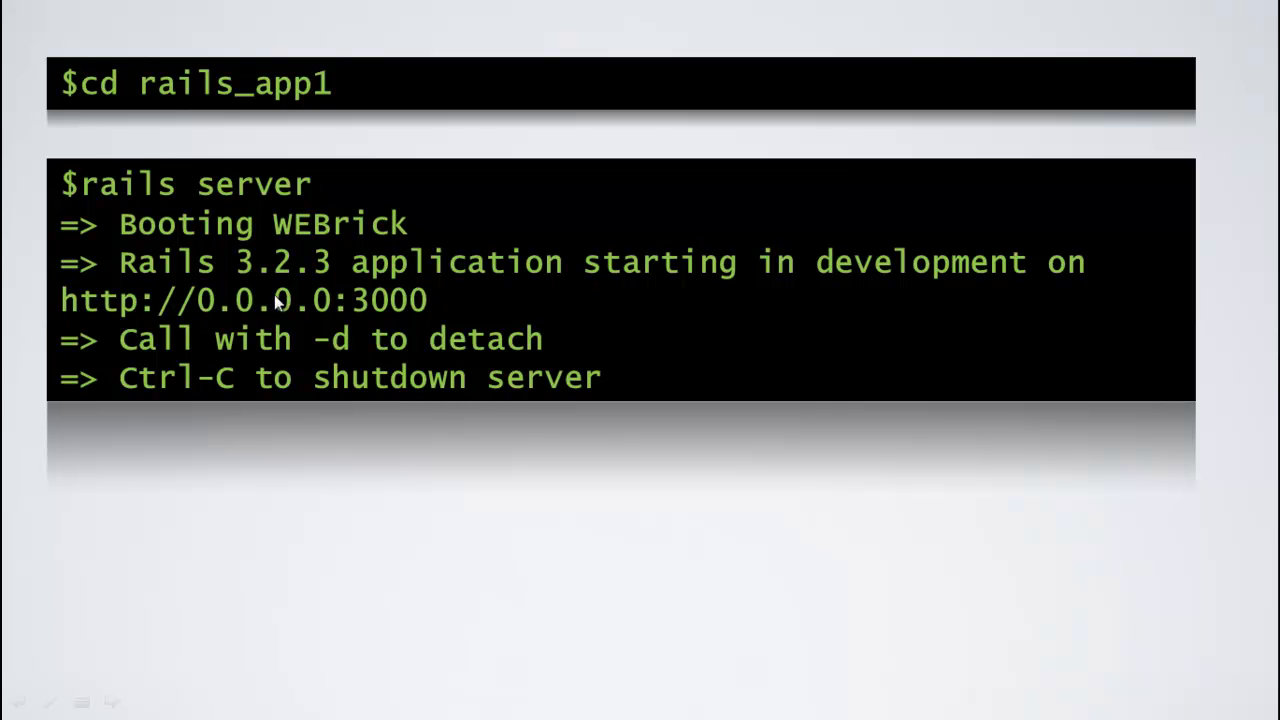
{"action": "mouse_move", "coordinate": [324, 316]}
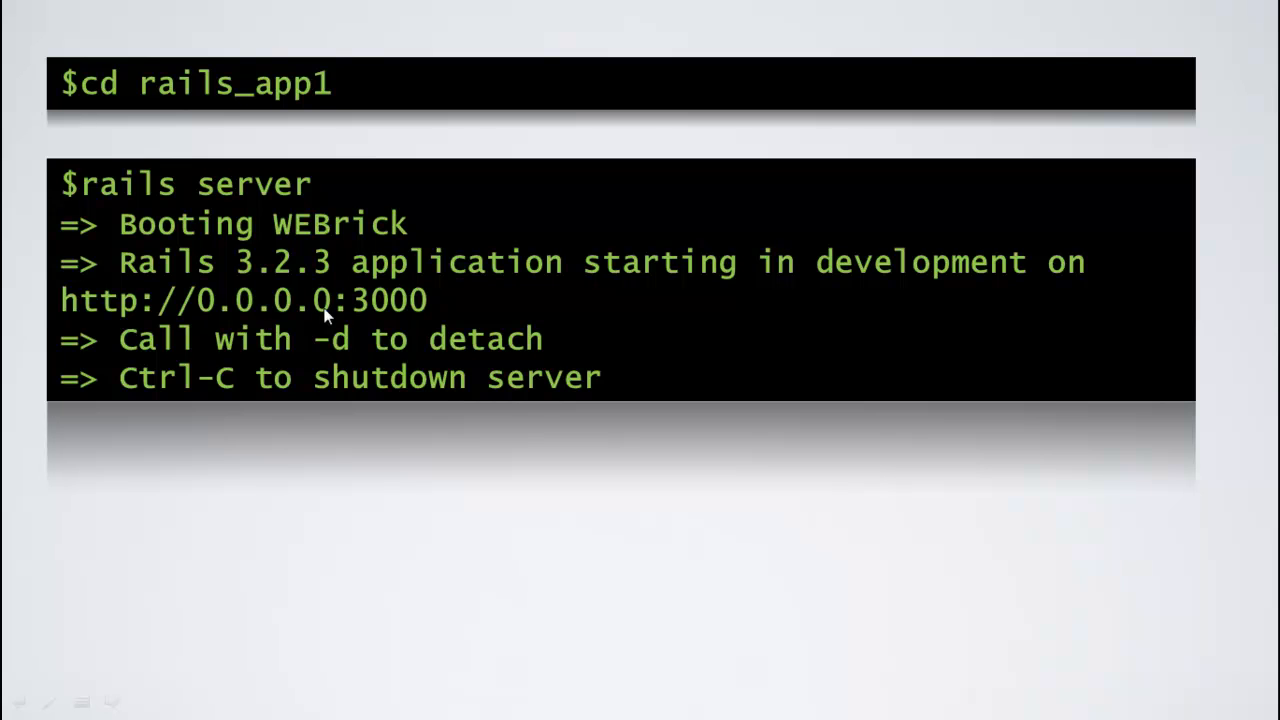
{"action": "mouse_move", "coordinate": [420, 318]}
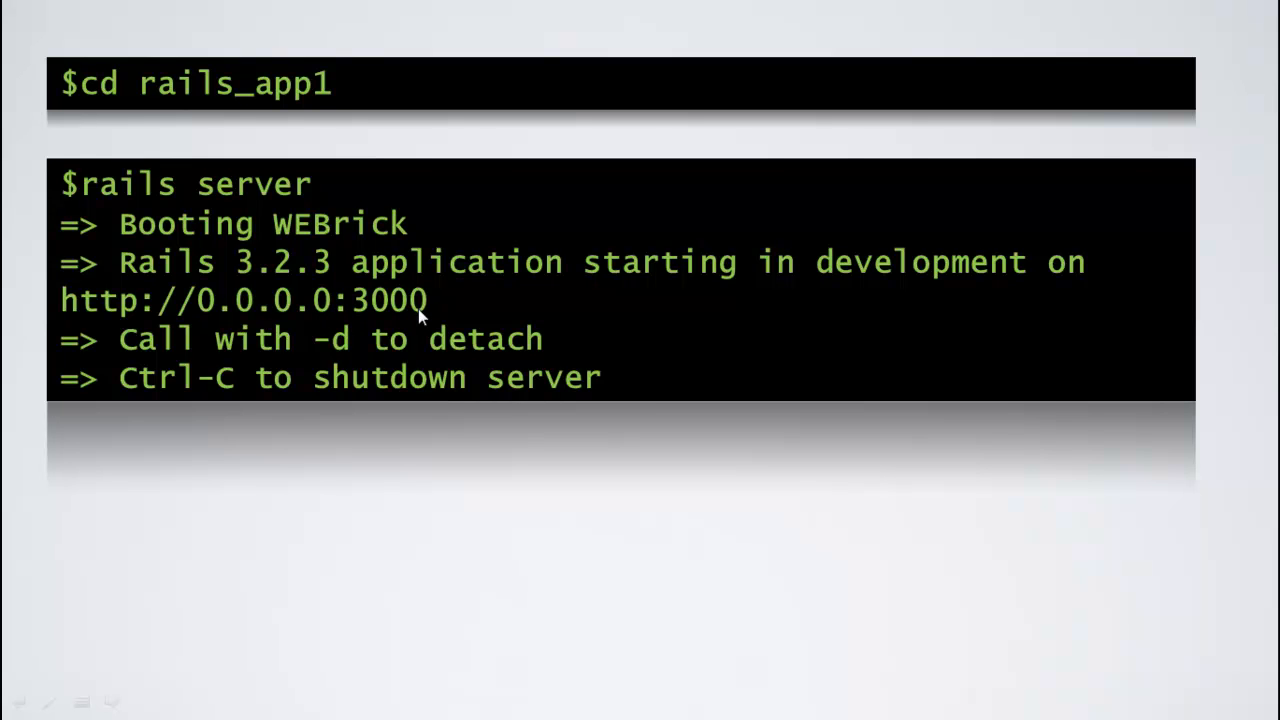